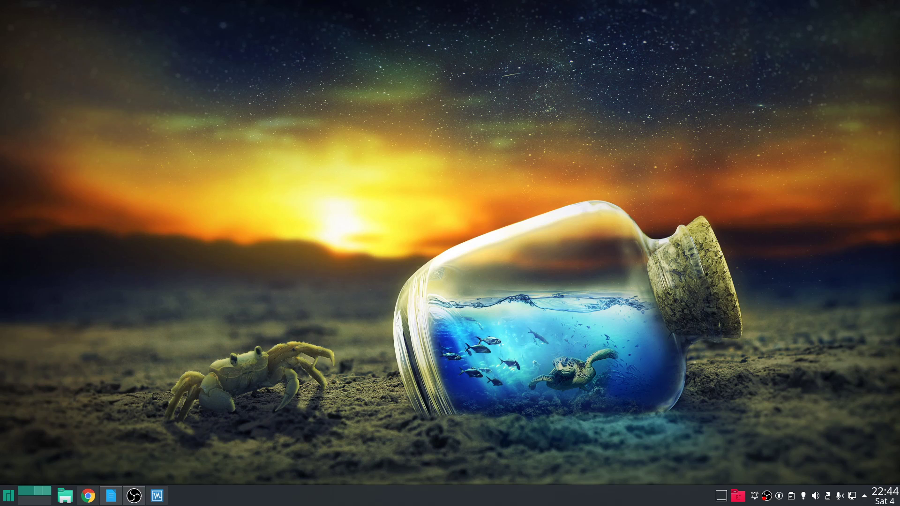
Launch the web browser from the taskbar onto ubuntu.com.
click(86, 495)
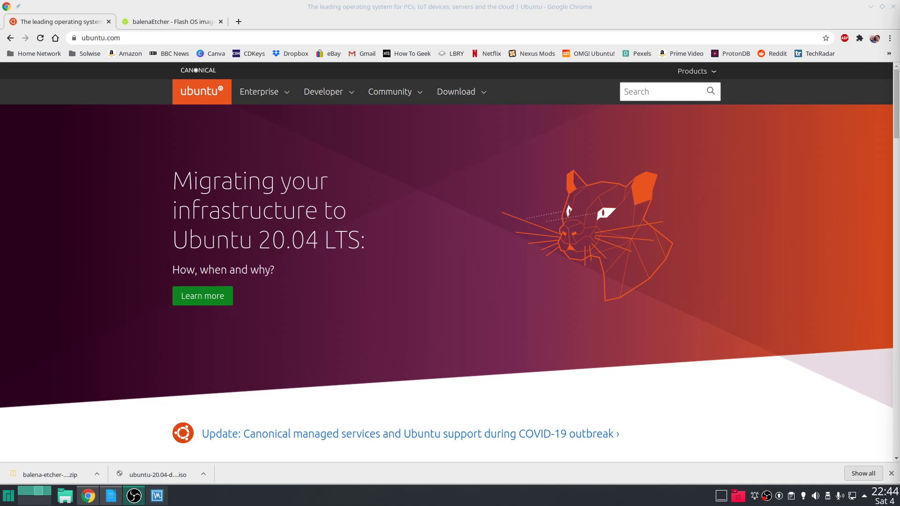
mouse_move(455, 91)
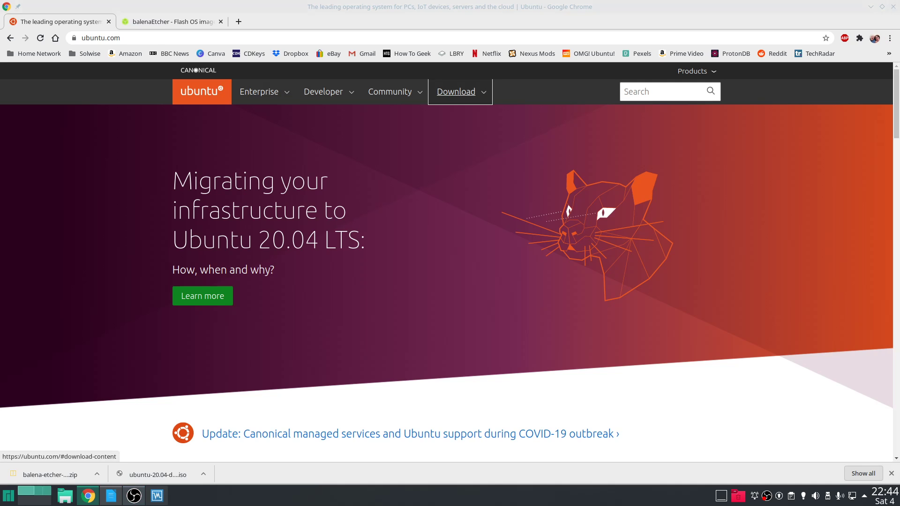
Start the Ubuntu Desktop 20.04 LTS download from the ubuntu.com Download page.
click(456, 91)
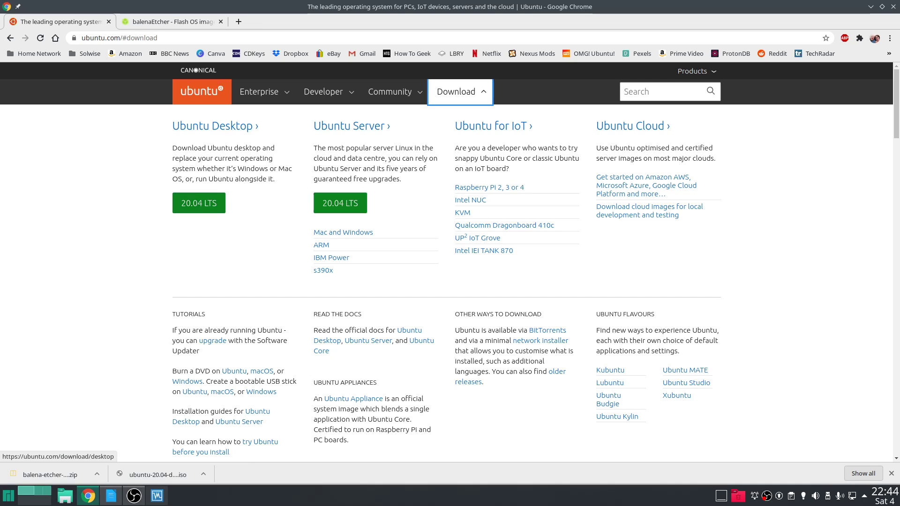
click(198, 202)
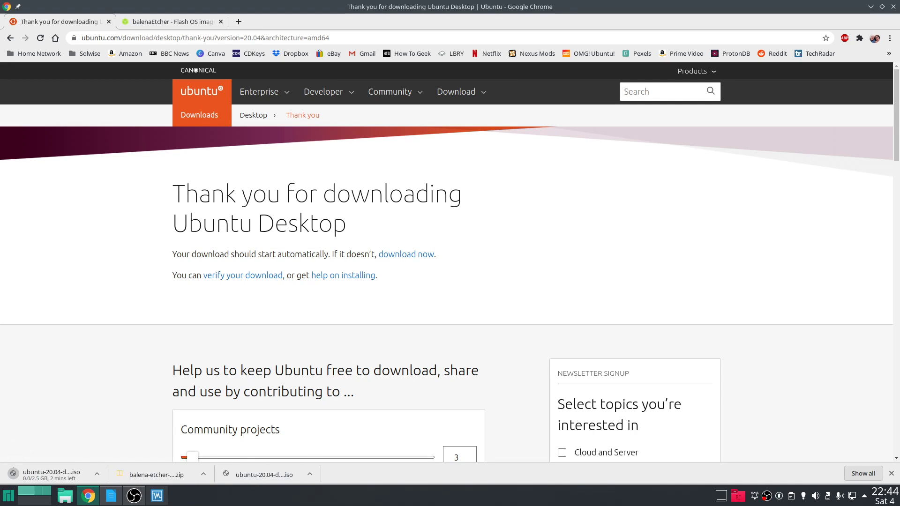
click(170, 21)
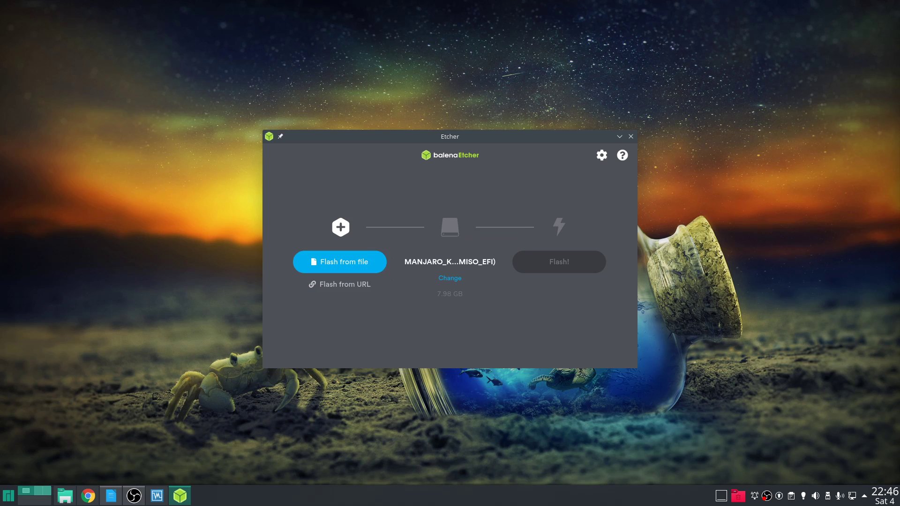
Load ubuntu-20.04-desktop-amd64.iso as the flash image and show the target drive chooser.
click(340, 262)
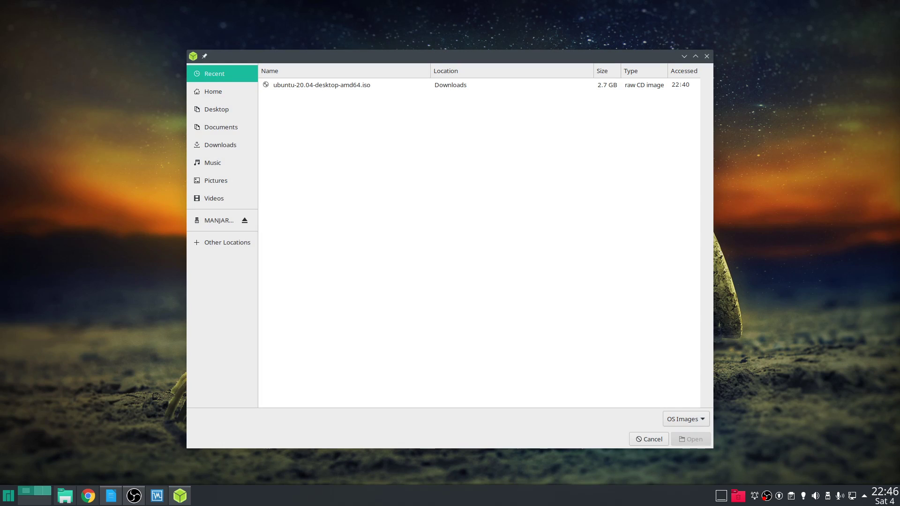
click(221, 145)
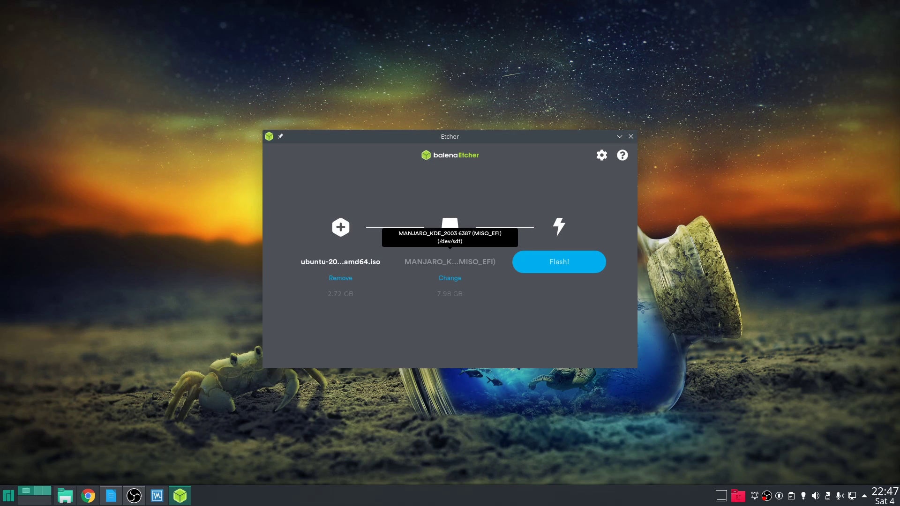
click(449, 278)
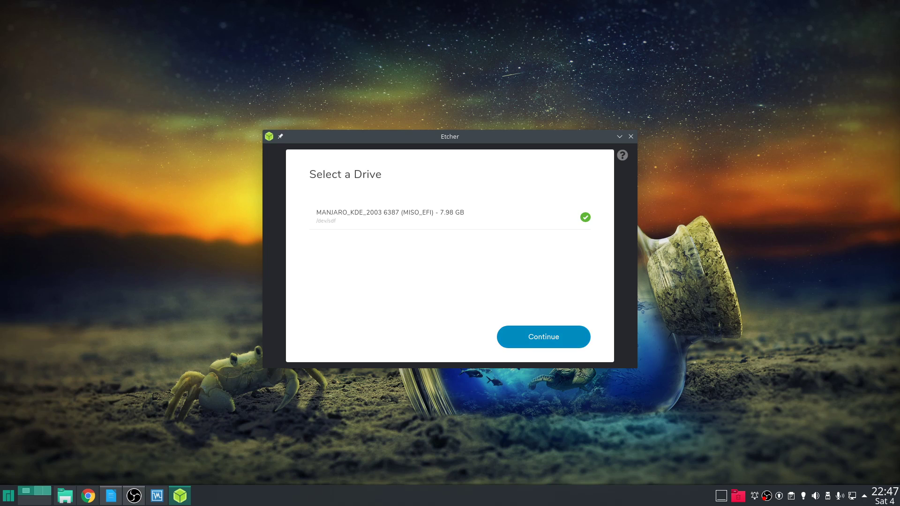
Flash the image to the USB drive, authorising with the administrator password.
click(543, 336)
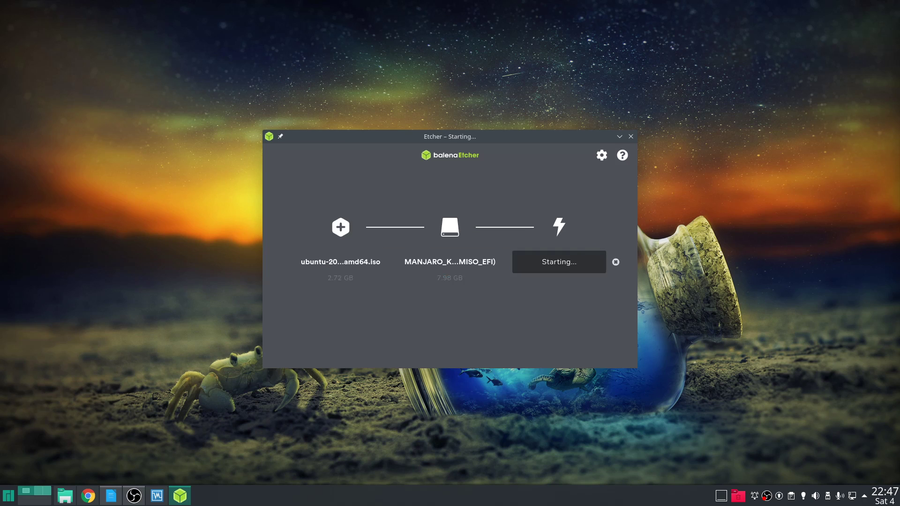
click(558, 262)
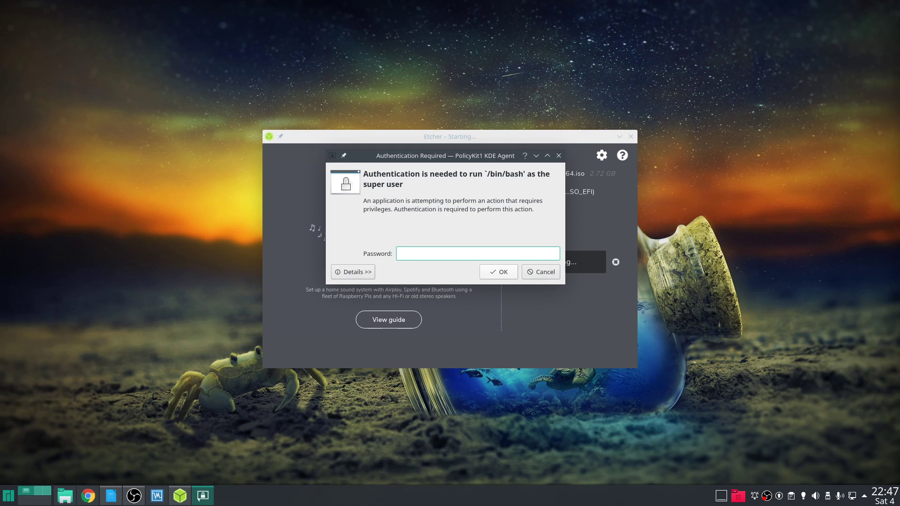
text(password)
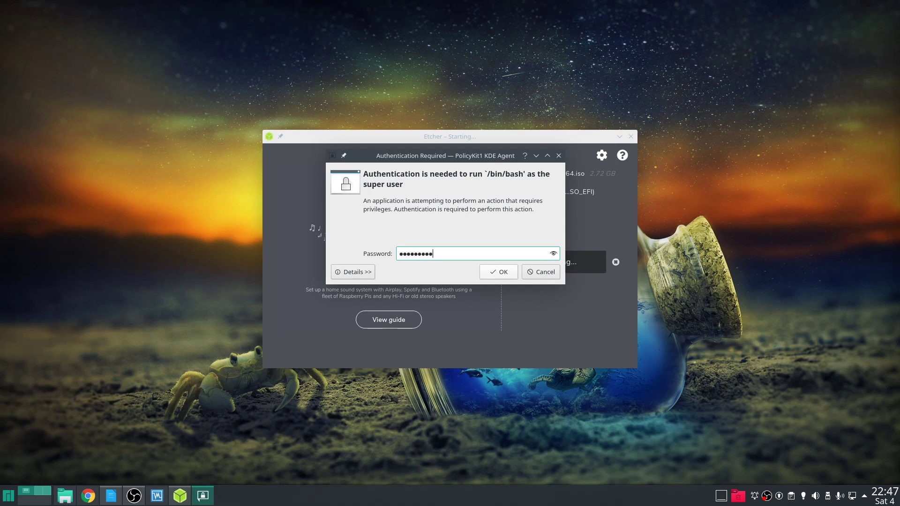
click(497, 272)
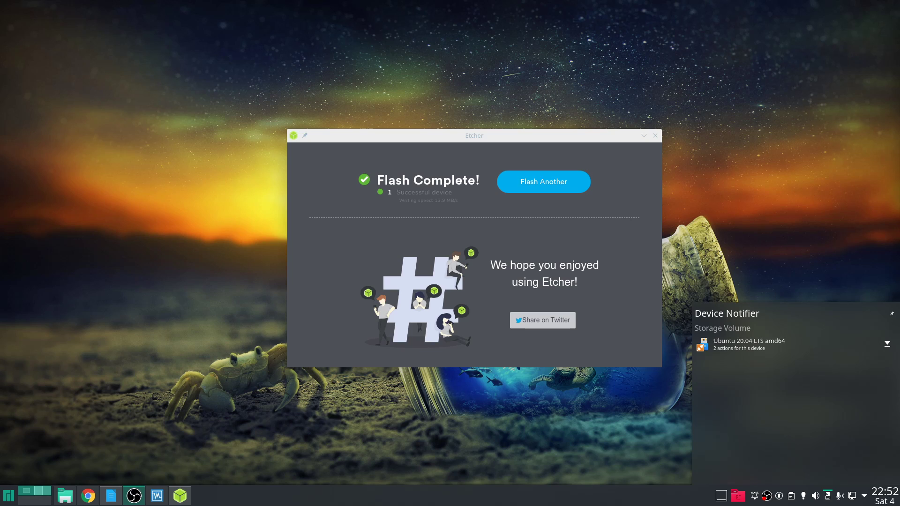
click(654, 135)
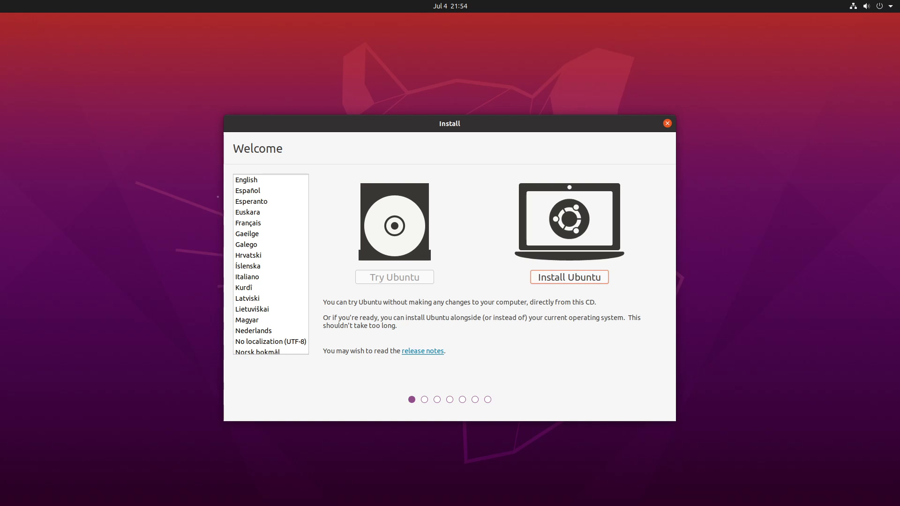
Choose Install Ubuntu with the English (UK) keyboard layout and continue.
click(569, 277)
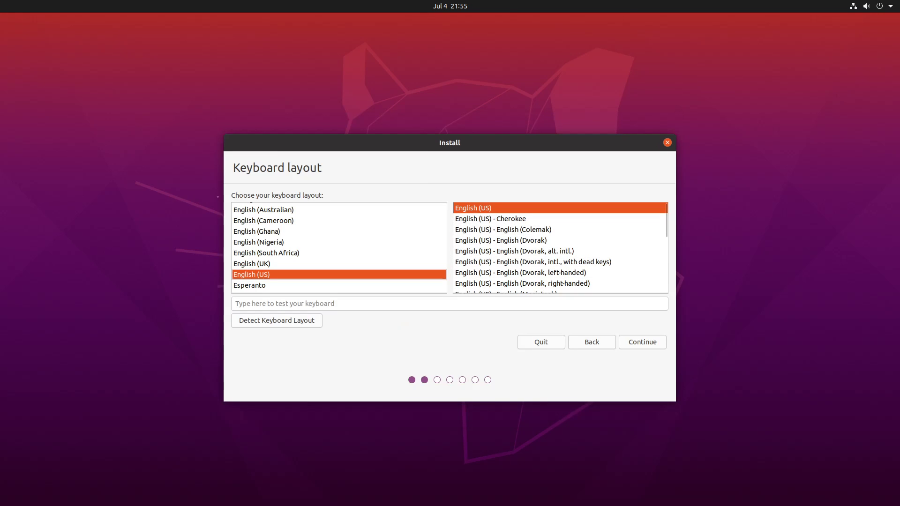
click(252, 263)
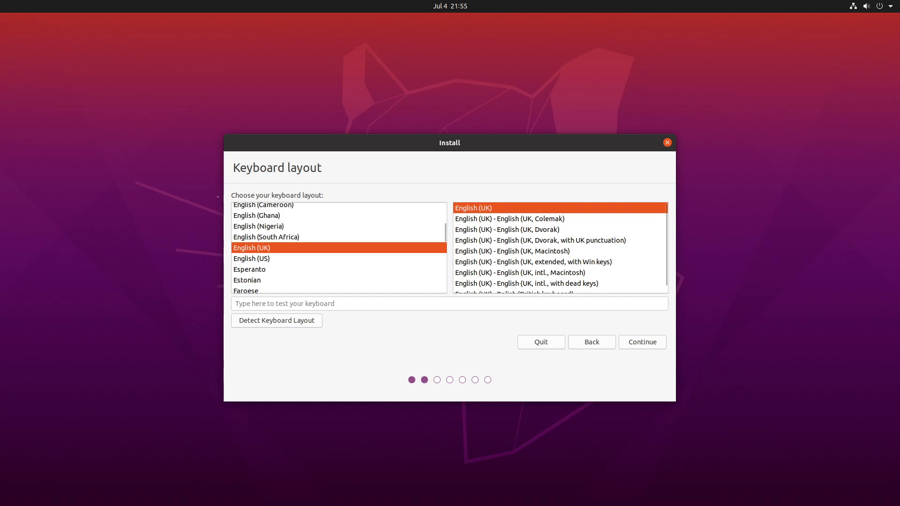
click(641, 342)
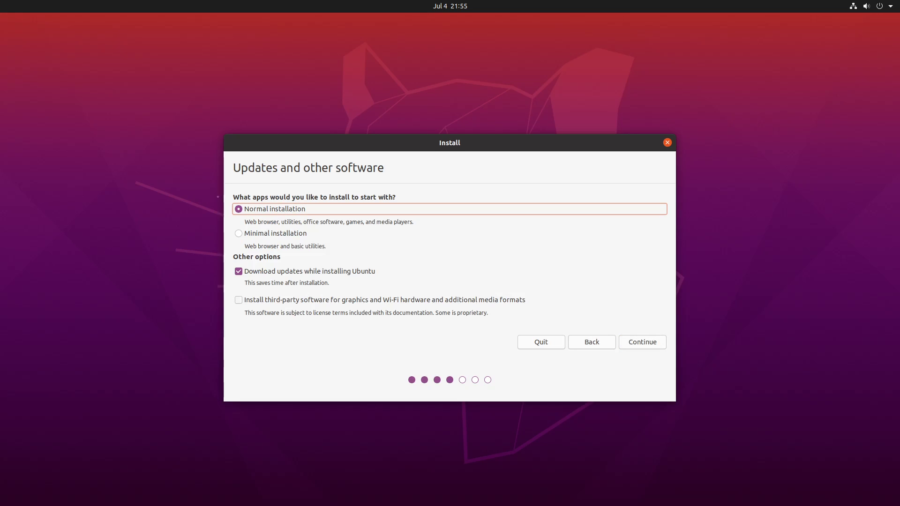
Keep Normal installation, enable third-party graphics, Wi-Fi and media software, and continue.
click(238, 300)
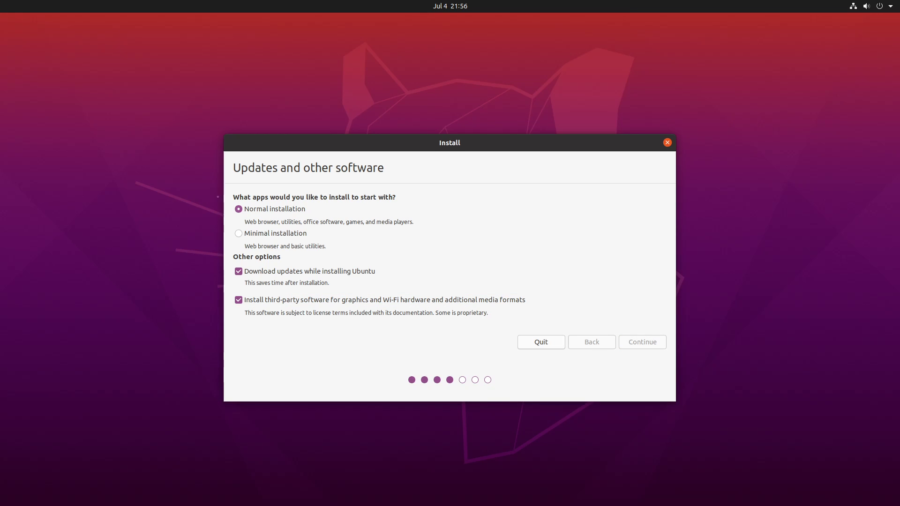
click(641, 341)
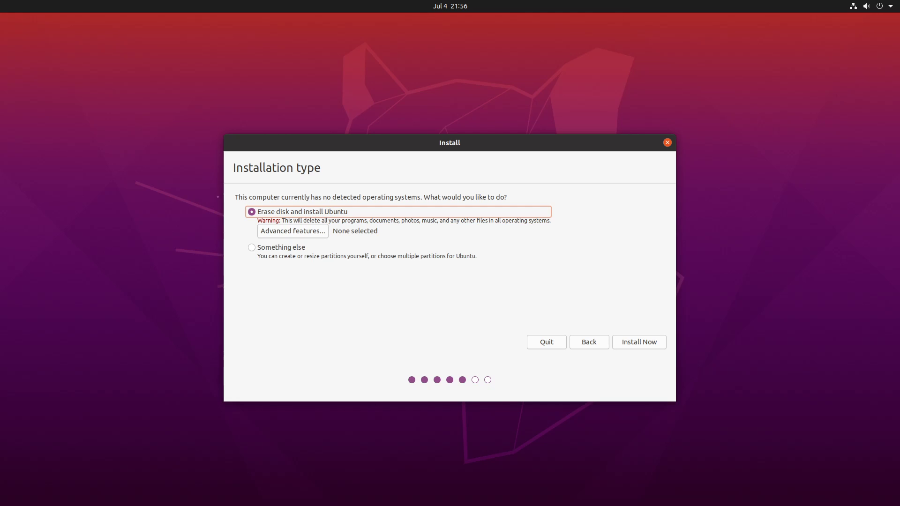
Keep 'Erase disk and install Ubuntu' and confirm writing the changes to disk.
click(639, 341)
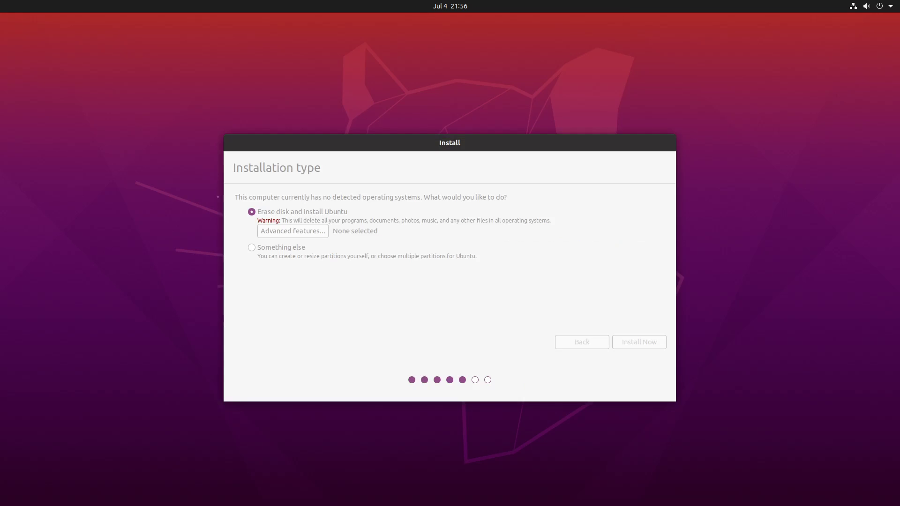
click(638, 341)
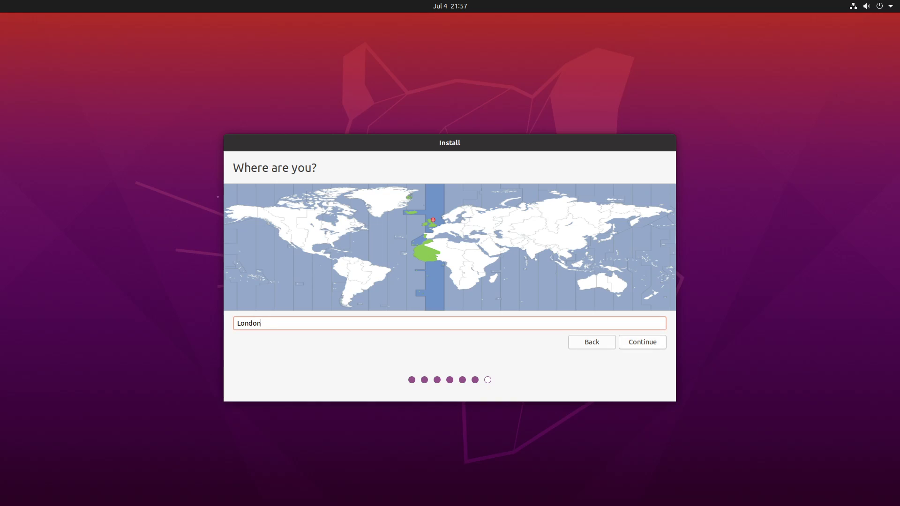
Keep London as the location and continue to account setup.
click(641, 342)
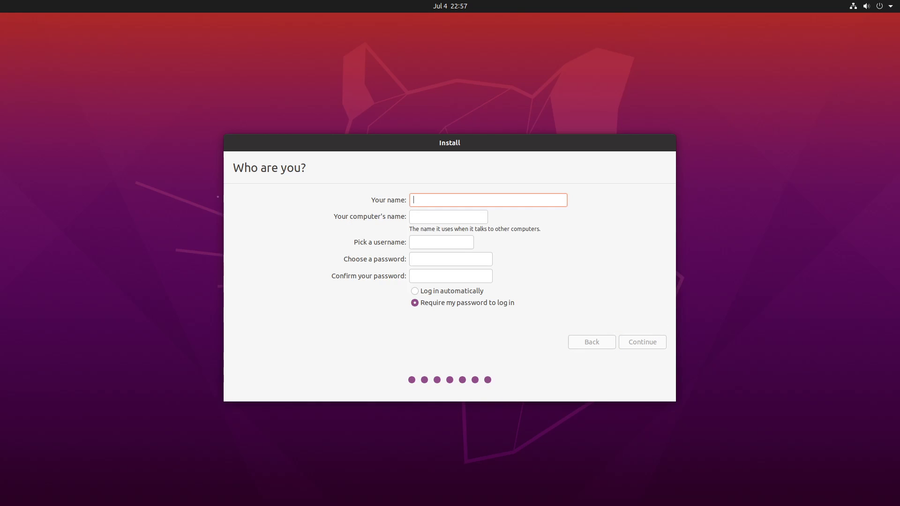
Create user Ryan on computer UBUNTU-PC with a password and let installation finish.
text(Ryan Johnson)
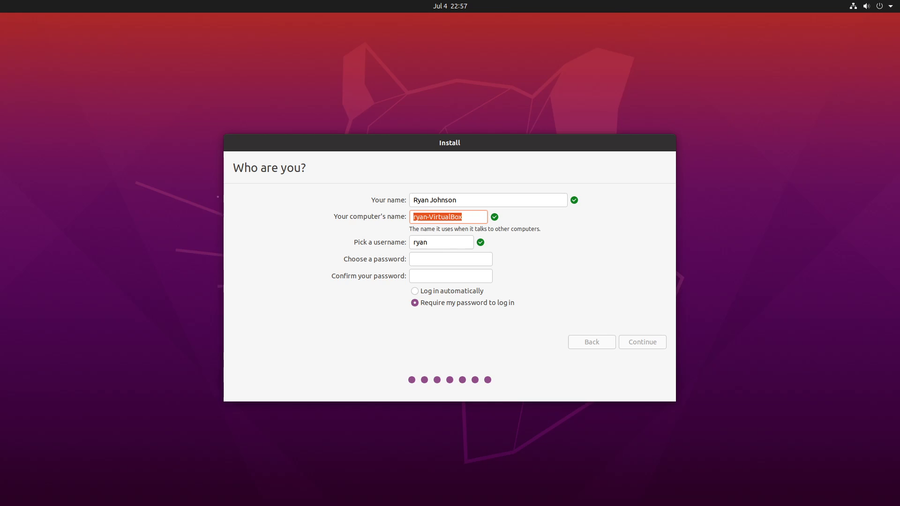
text(UBUNTU-PC)
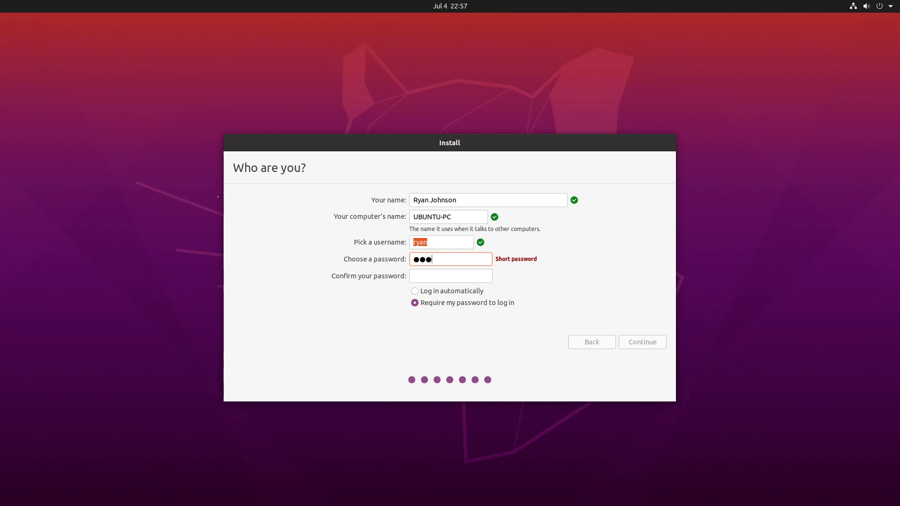
text(password)
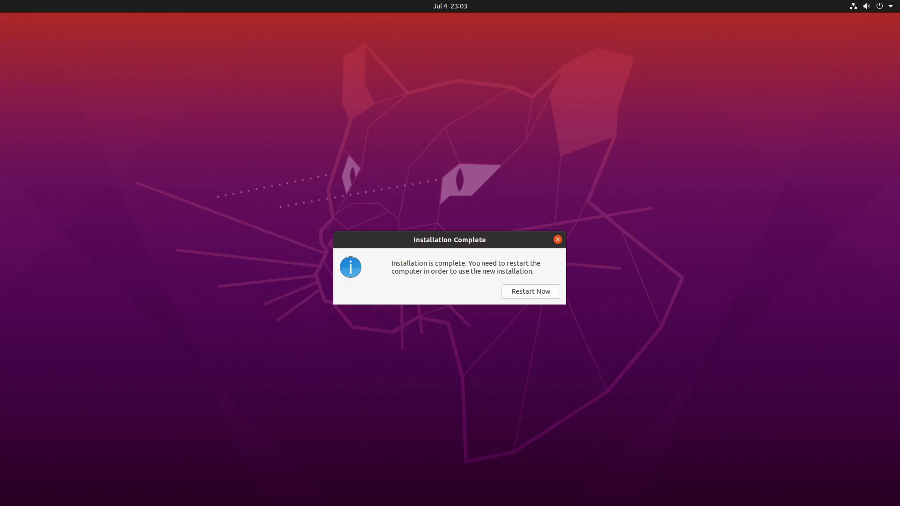
Restart Now so the newly installed Ubuntu boots to its login screen.
click(529, 291)
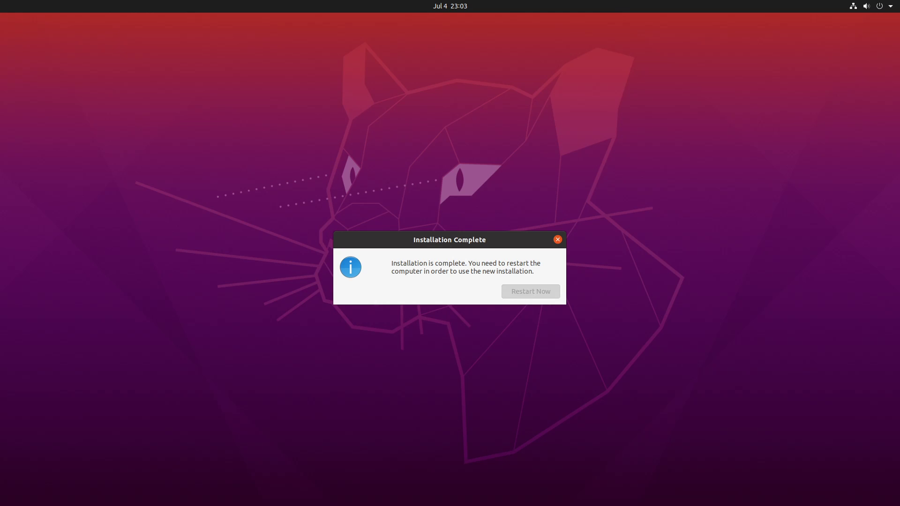
click(529, 290)
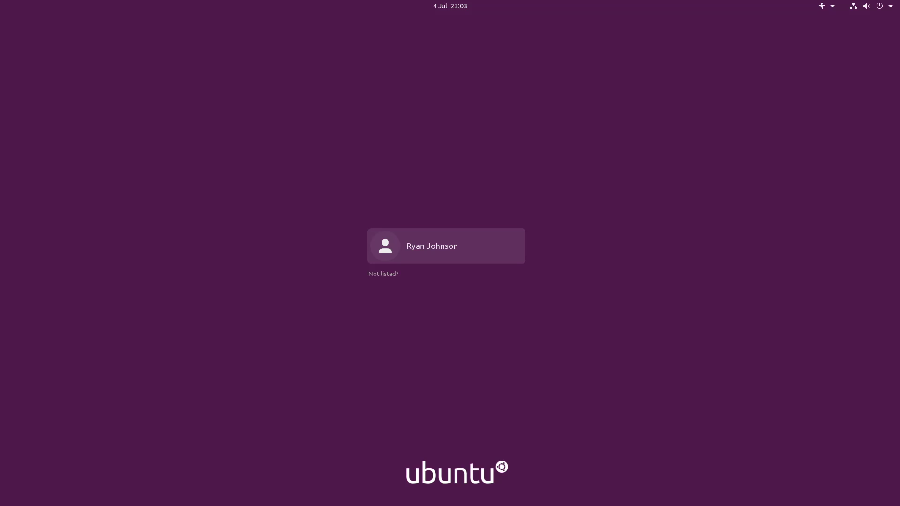
click(445, 245)
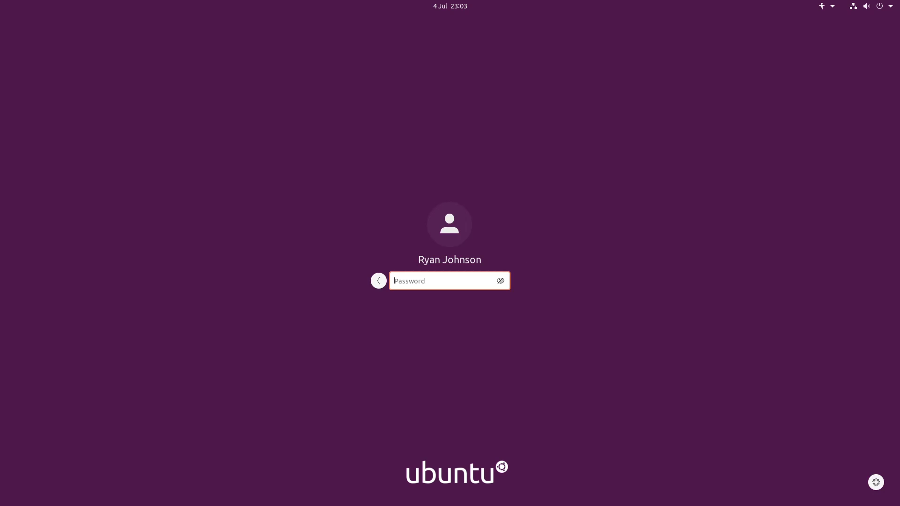
text(password)
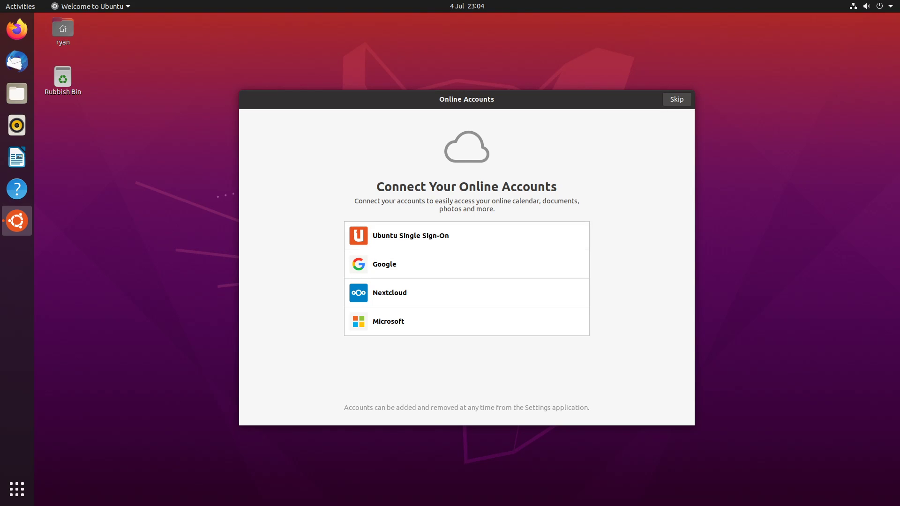
Skip Online Accounts, keep the Help improve Ubuntu default, and finish the welcome setup.
click(675, 99)
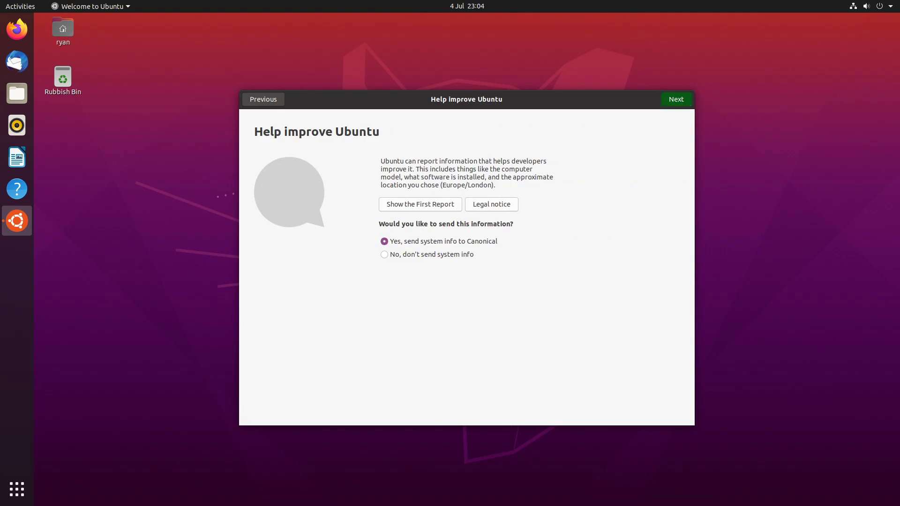
click(676, 99)
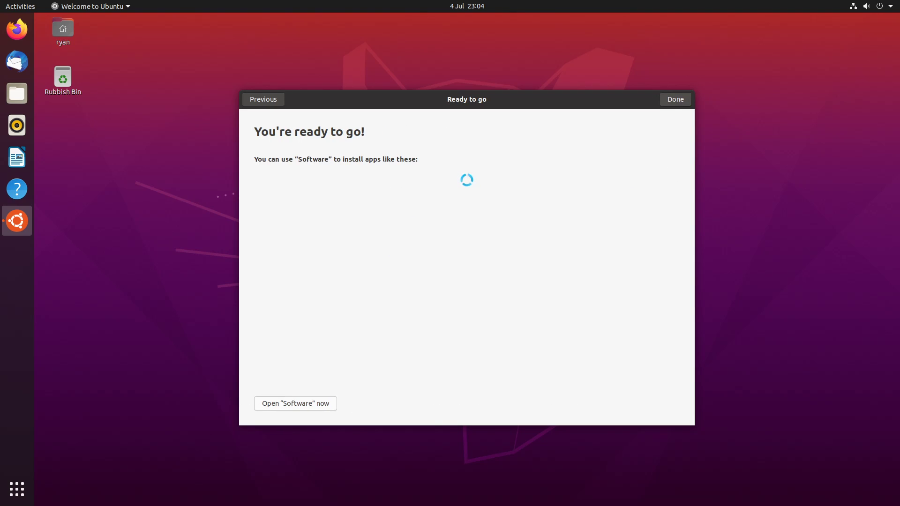
click(674, 99)
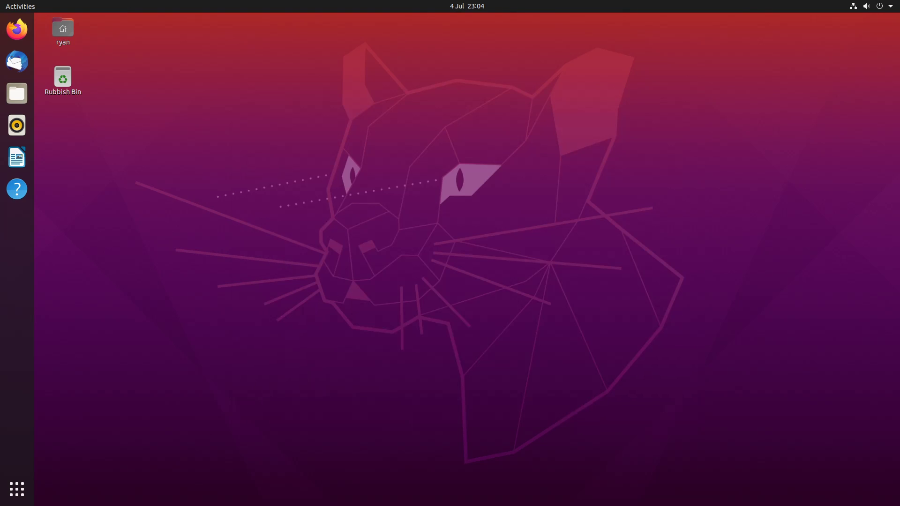